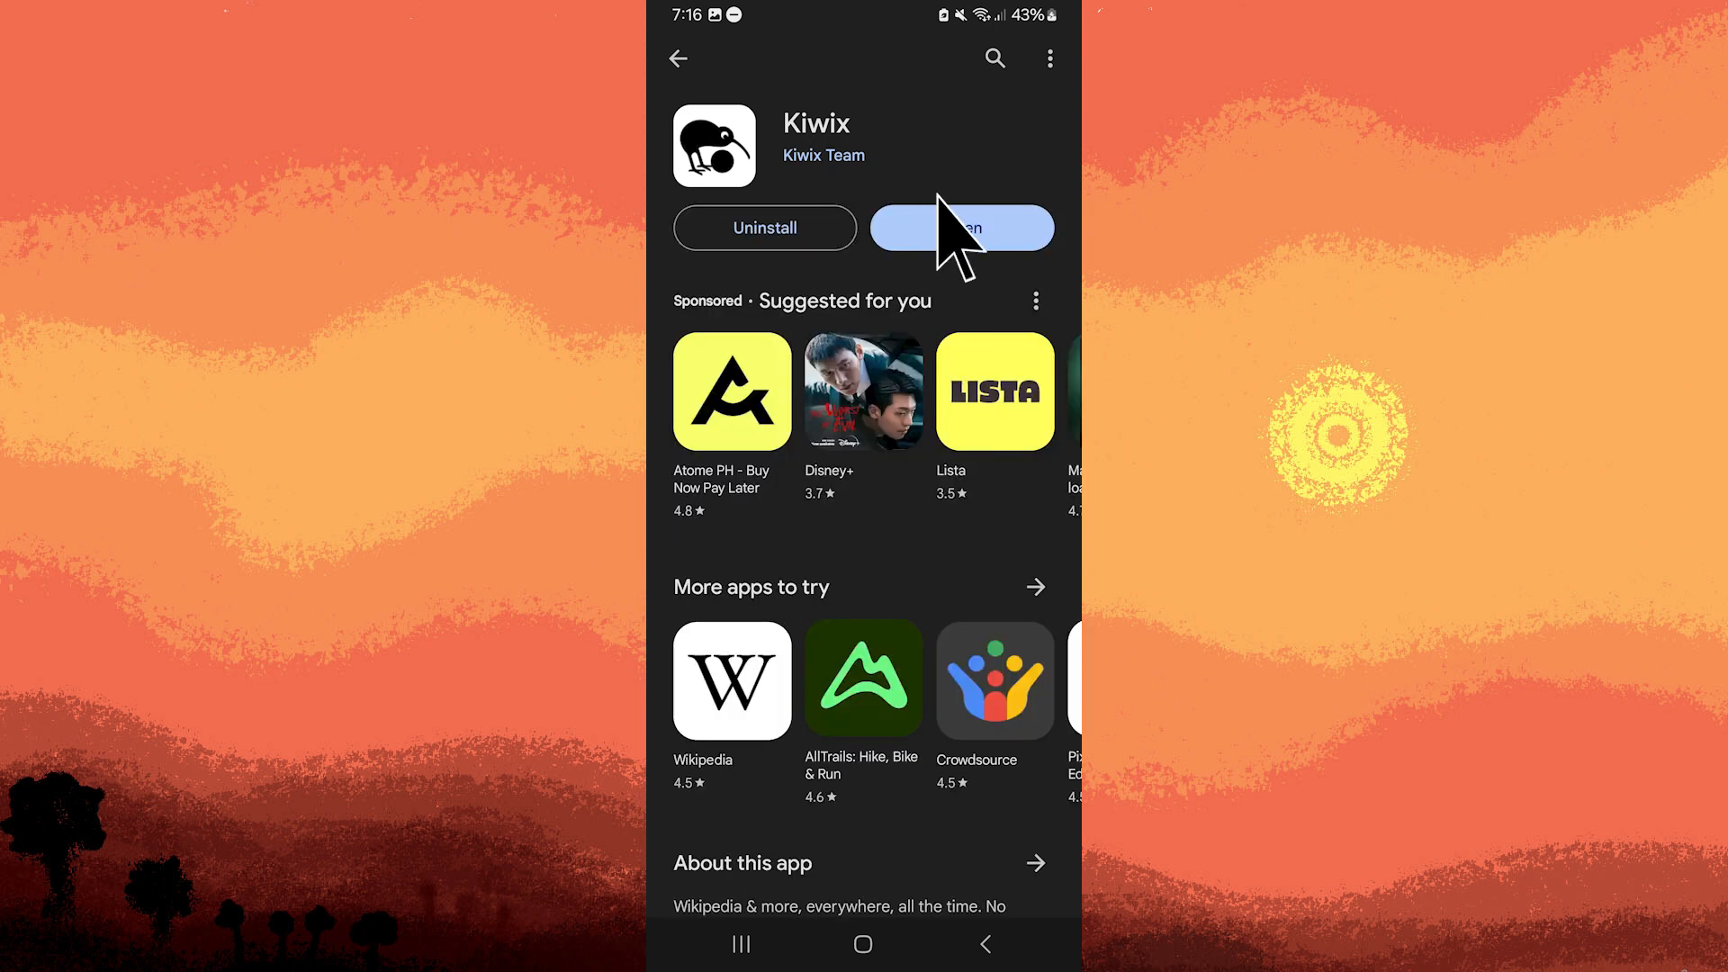
- Launch Kiwix from its Play Store page to reach the offline-books welcome screen
{"action": "left_click", "coordinate": [959, 227]}
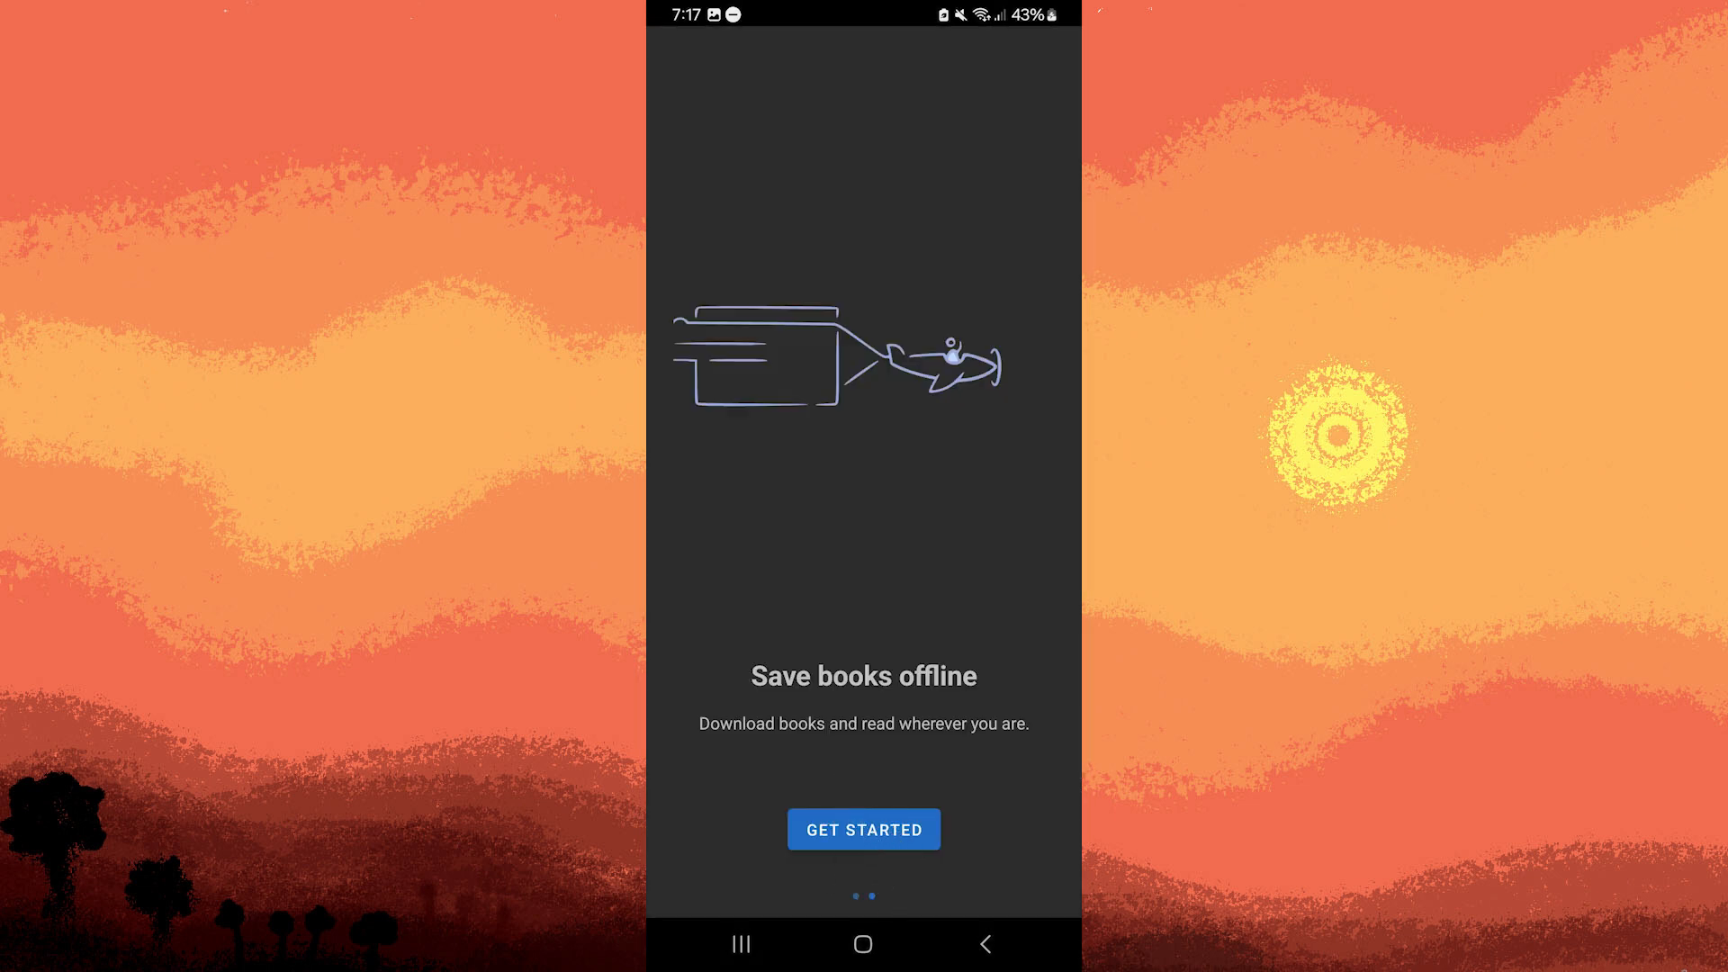
{"action": "left_click", "coordinate": [864, 828]}
{"action": "type", "text": "wikipedia"}
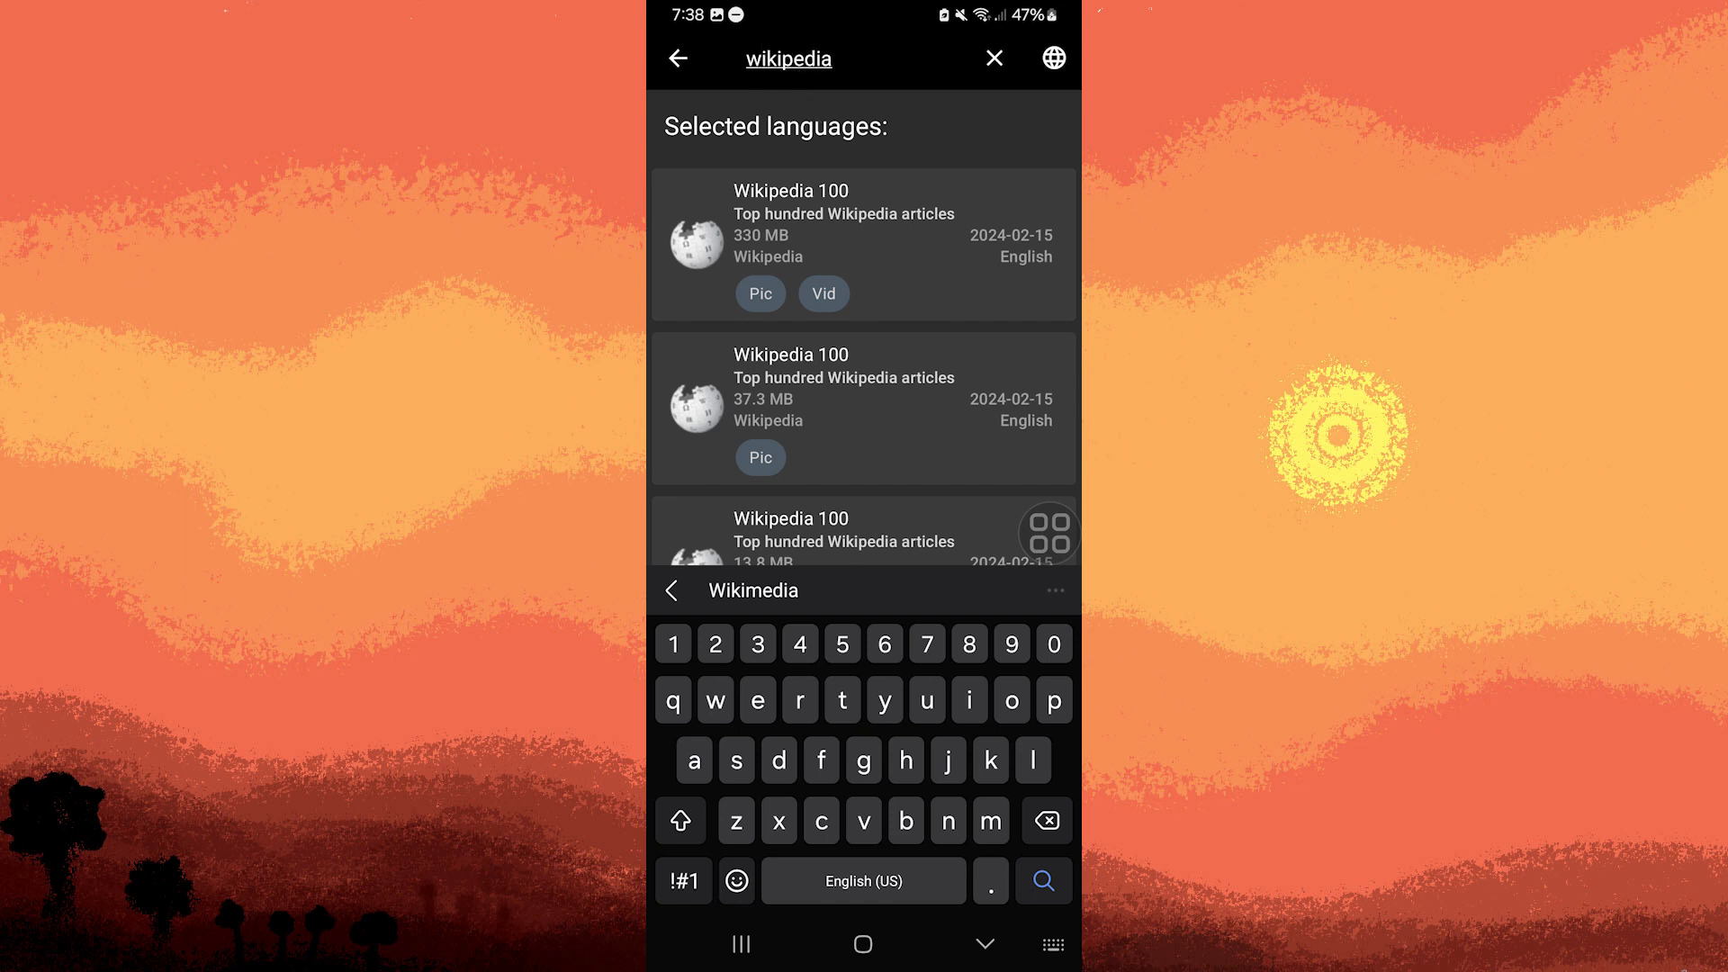
- Start downloading the Wikipedia 100 Short Text edition (13.8 MB) from the catalog
{"action": "left_click", "coordinate": [786, 58]}
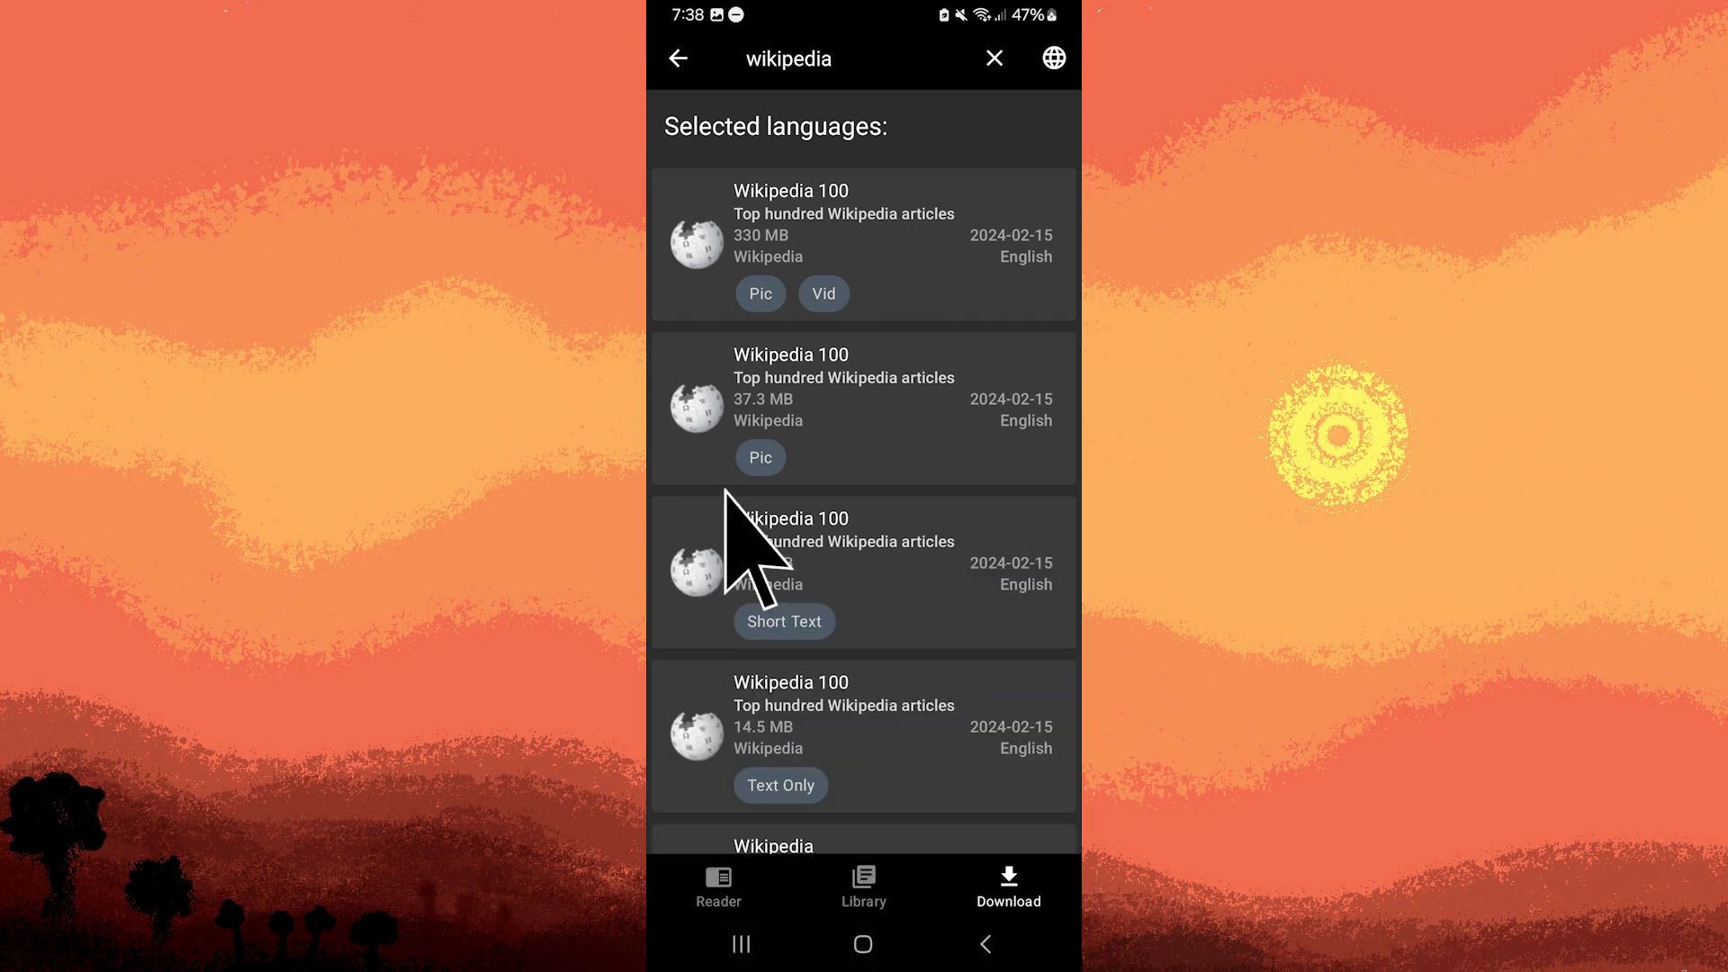
{"action": "left_click", "coordinate": [783, 622]}
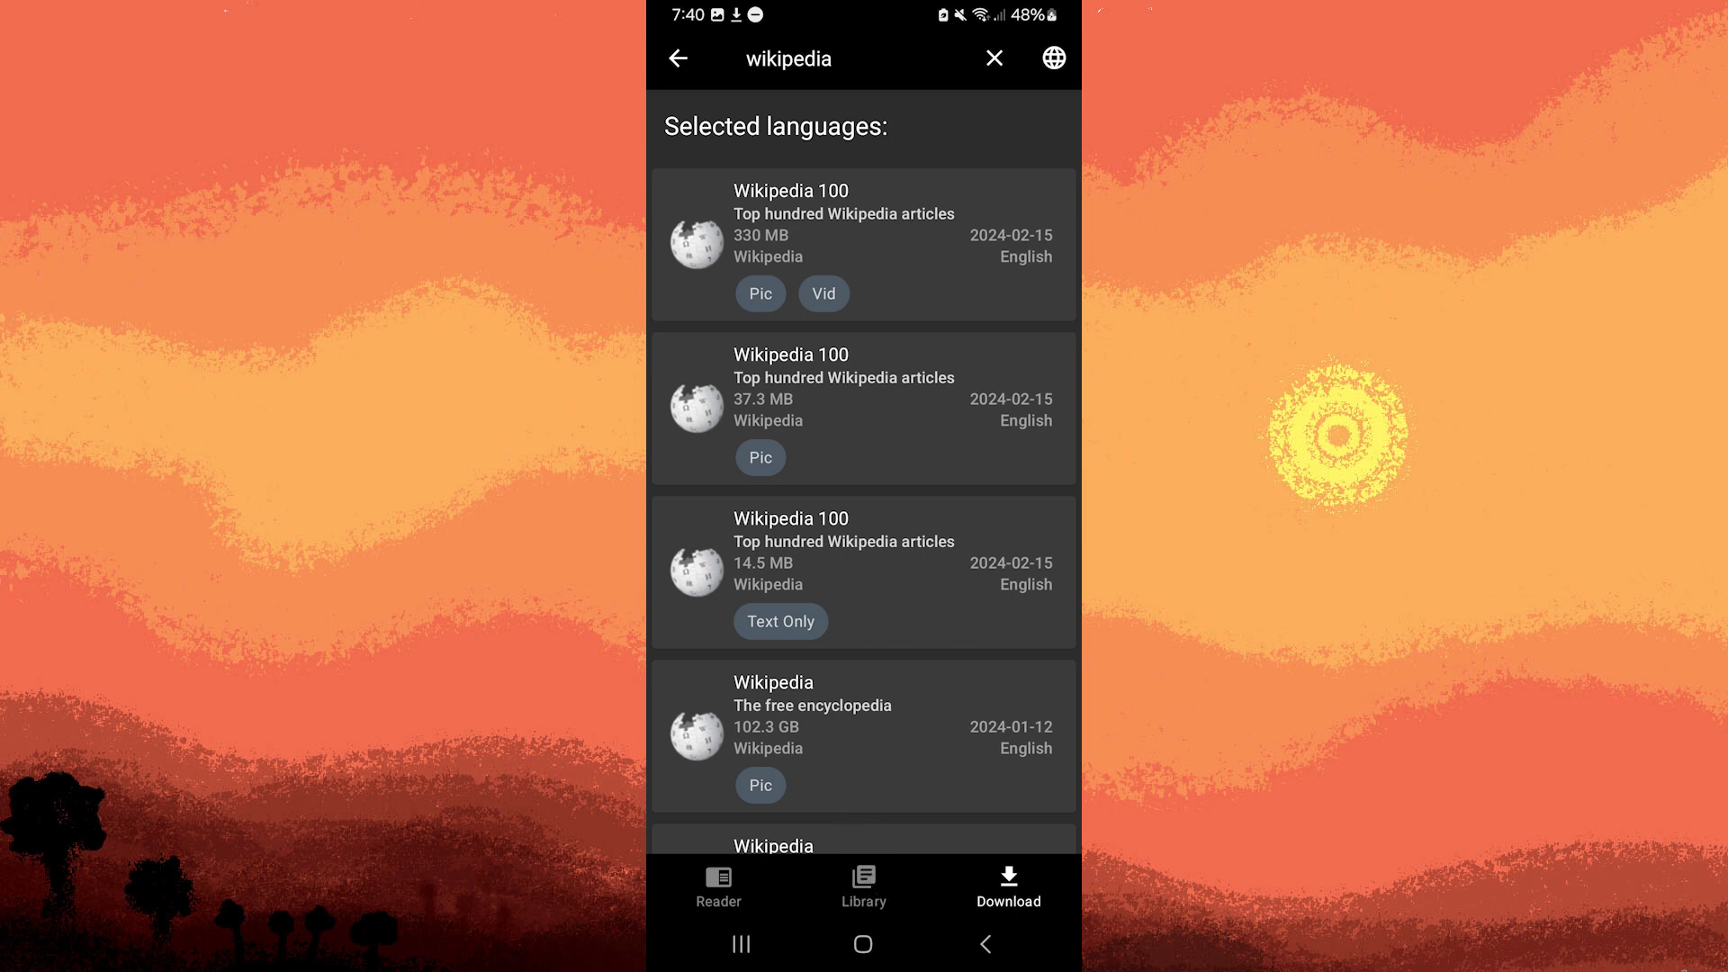
- Open Wikipedia 100 from the library and read the List of presidents of the United States article
{"action": "left_click", "coordinate": [862, 886]}
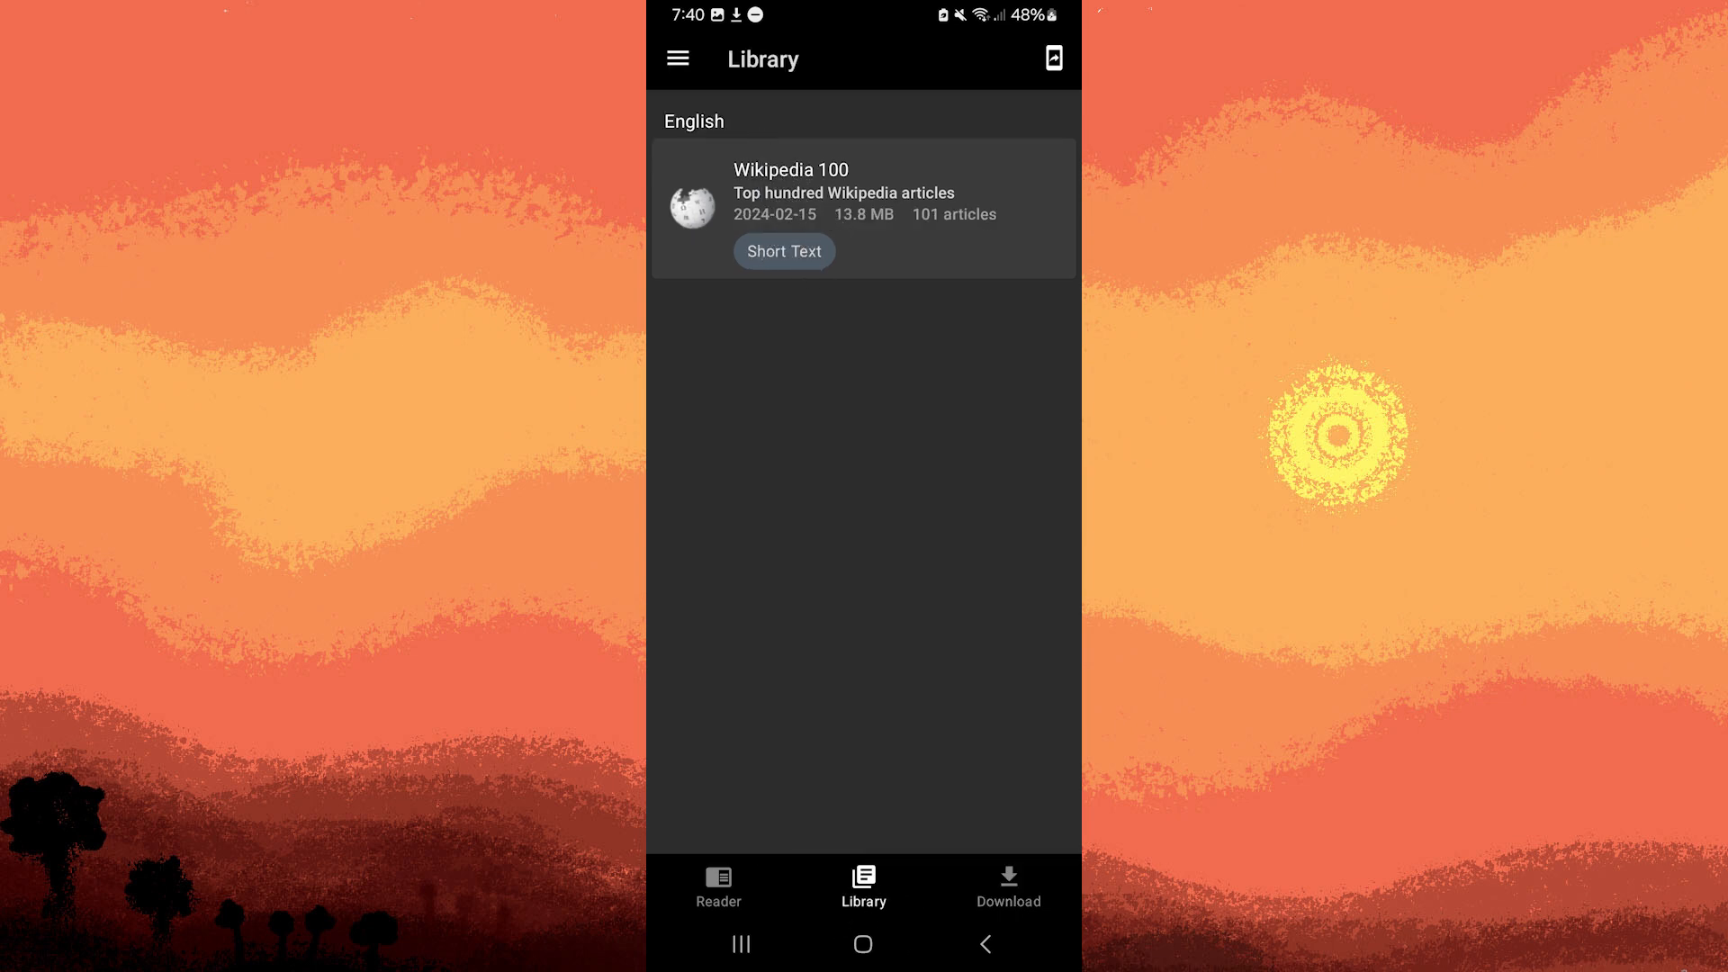
{"action": "left_click", "coordinate": [862, 207]}
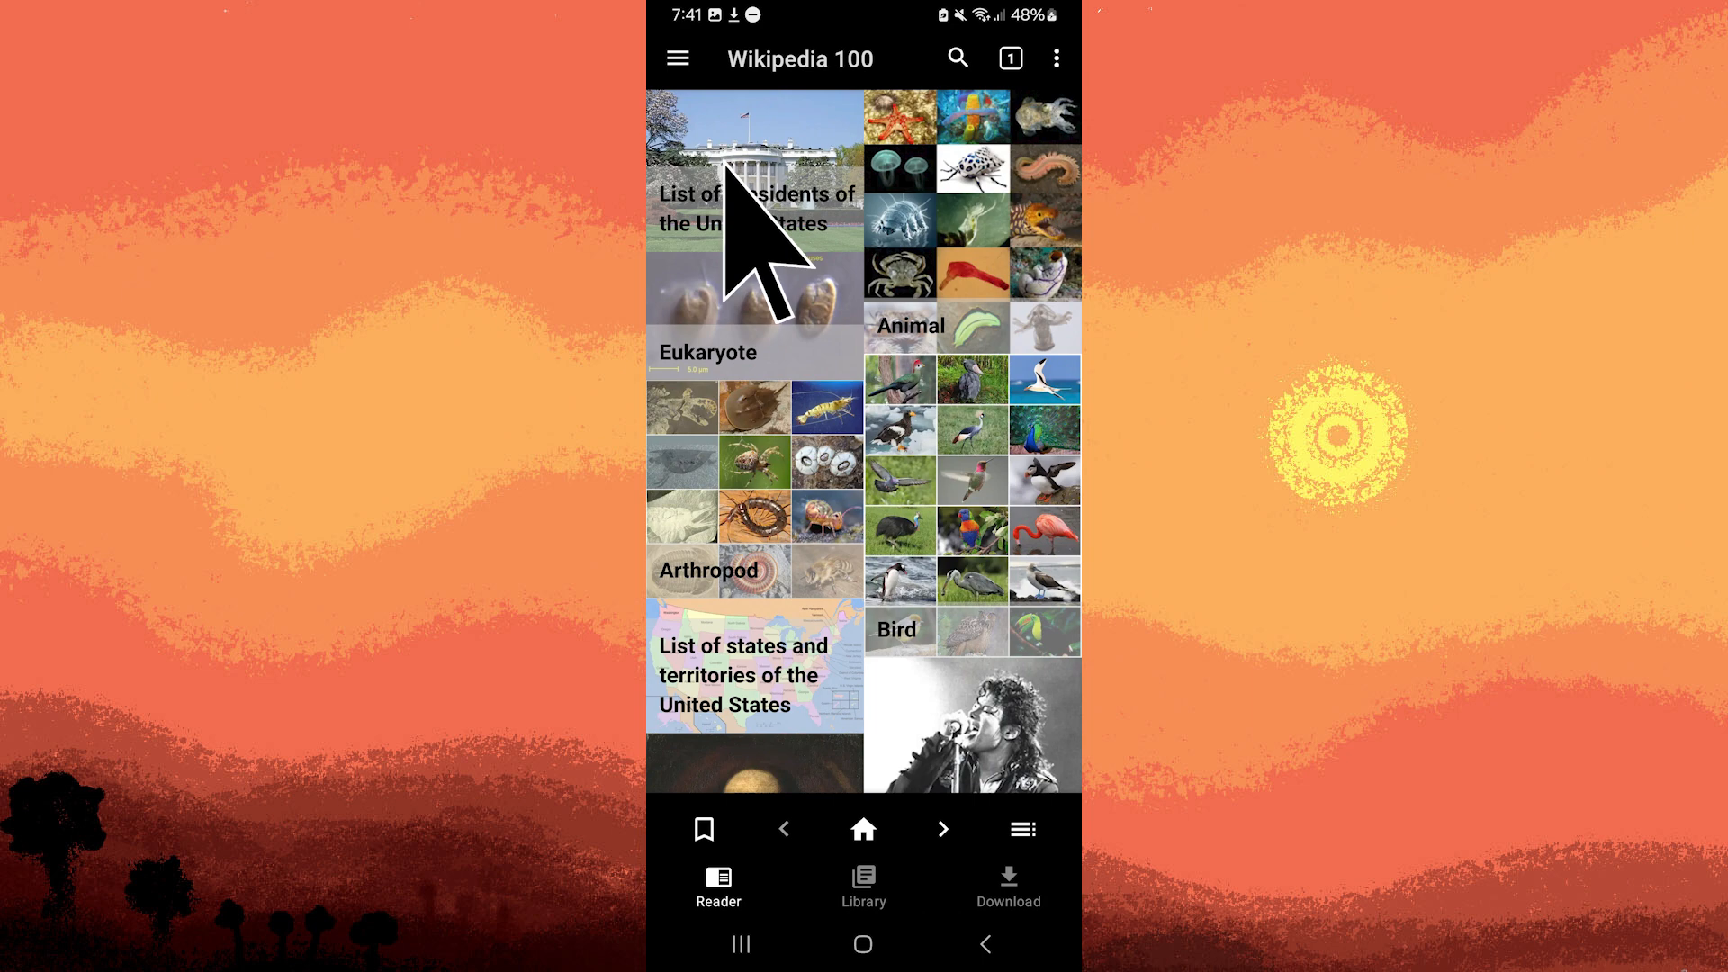
{"action": "left_click", "coordinate": [754, 209]}
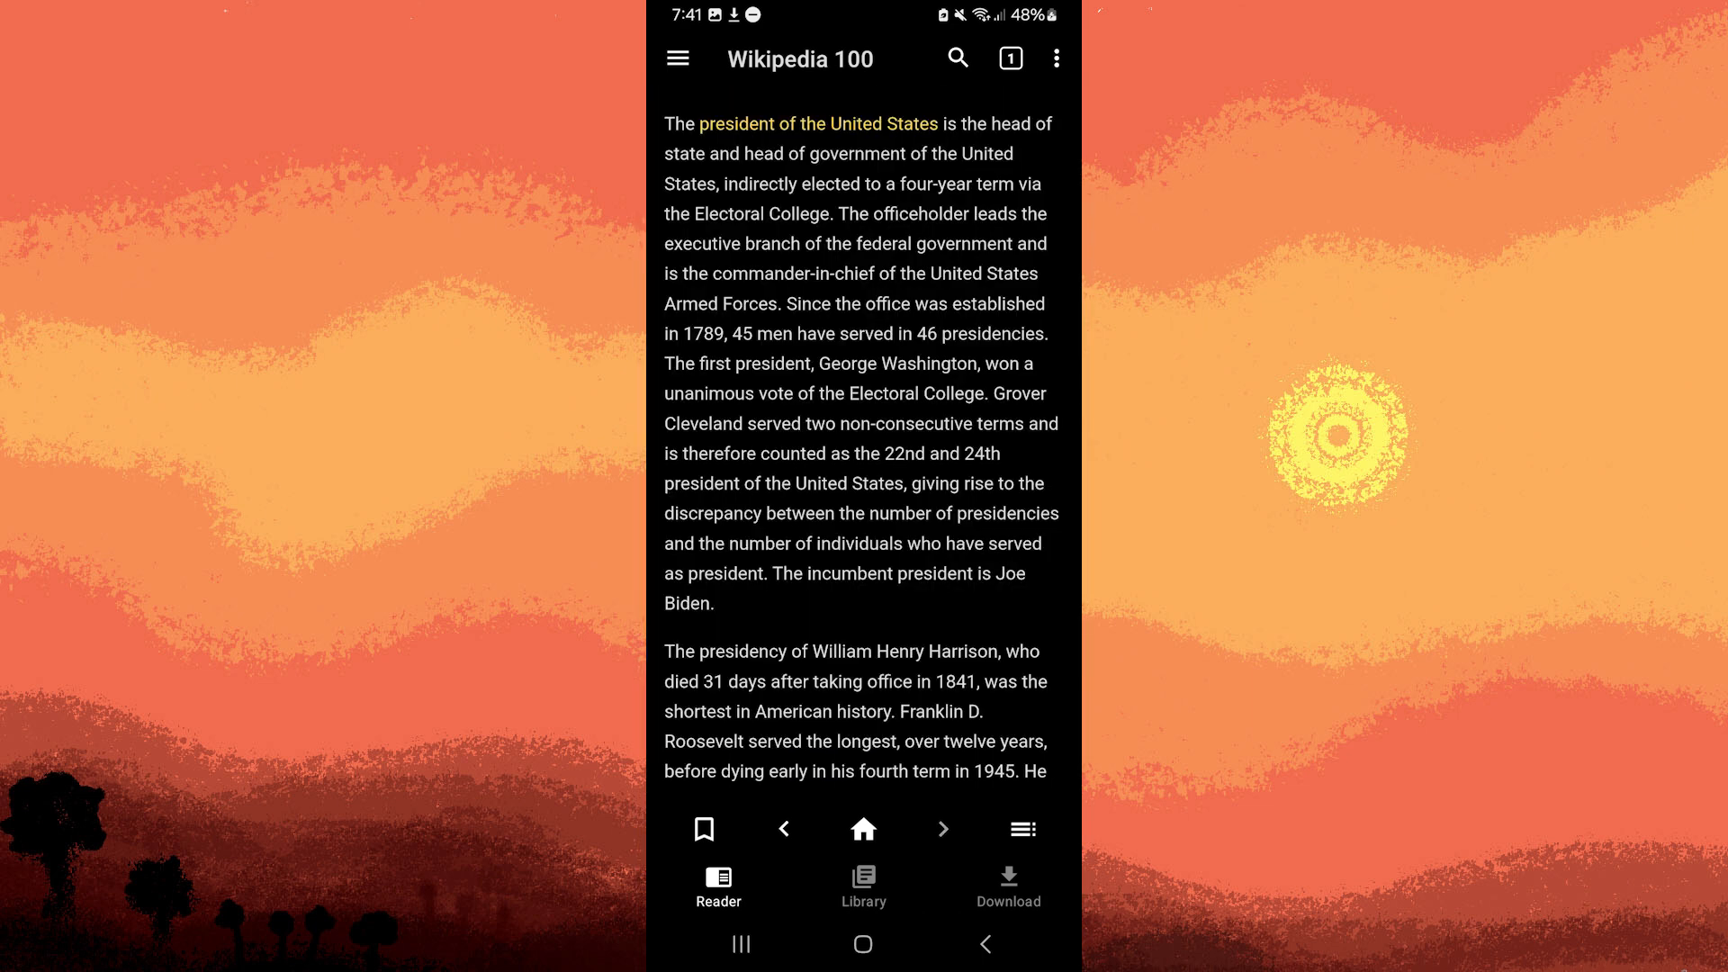